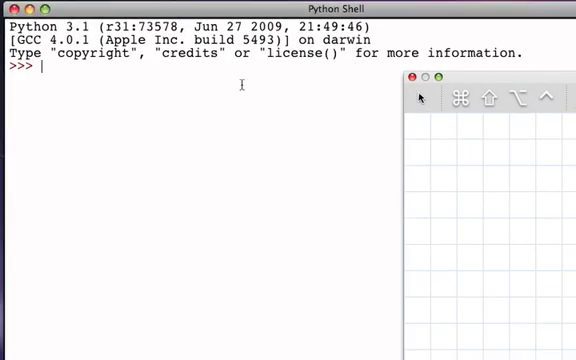
Step: Define mylist = [23, True, [2,4,6], "cat", 34.5] and echo it back
text(mylist)
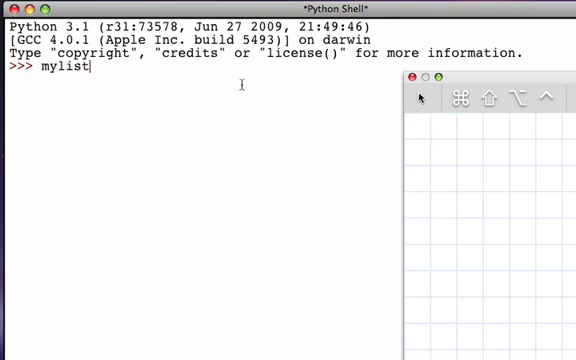
text(= [)
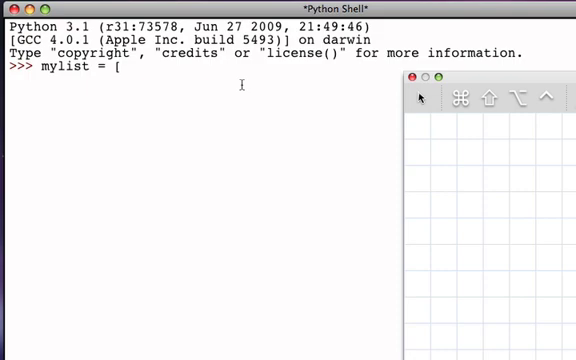
text(23)
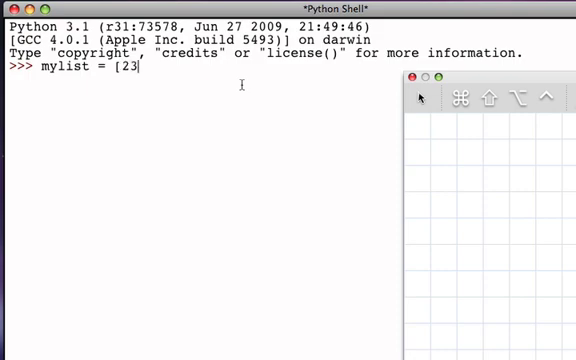
text(, True)
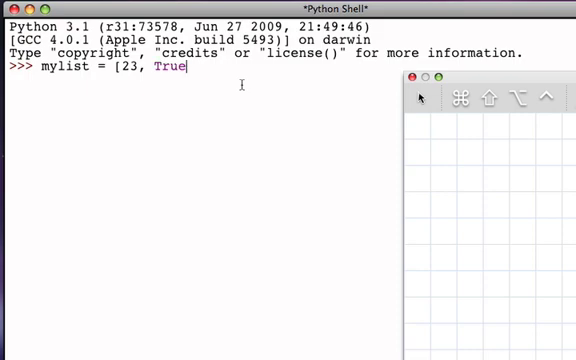
text(,)
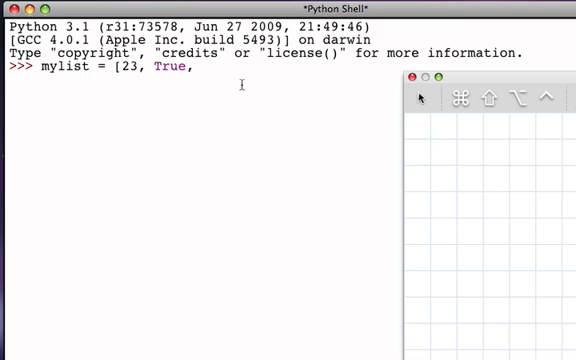
text([)
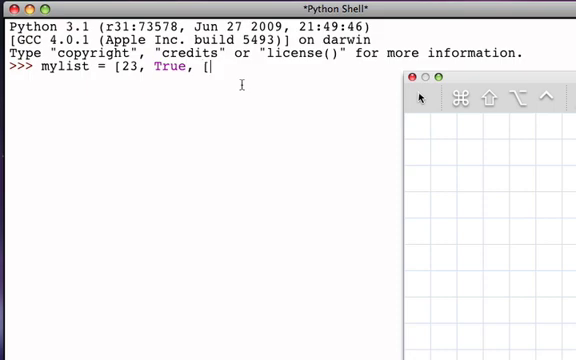
text(2,4,)
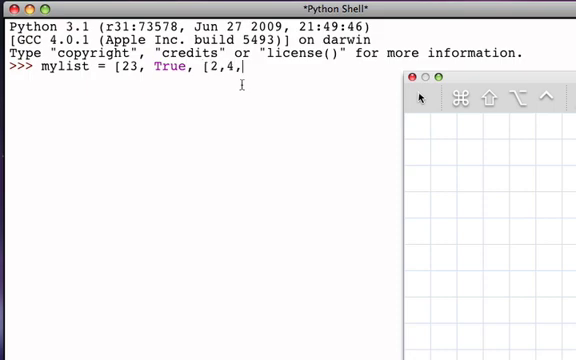
text(6])
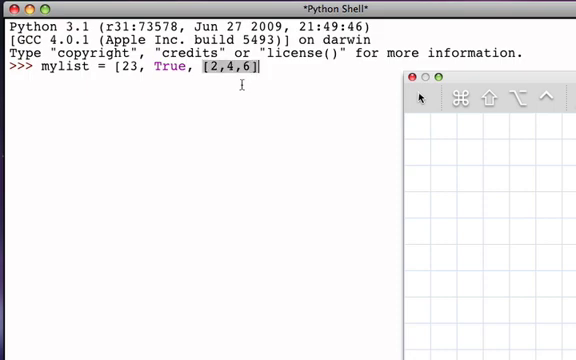
text(],)
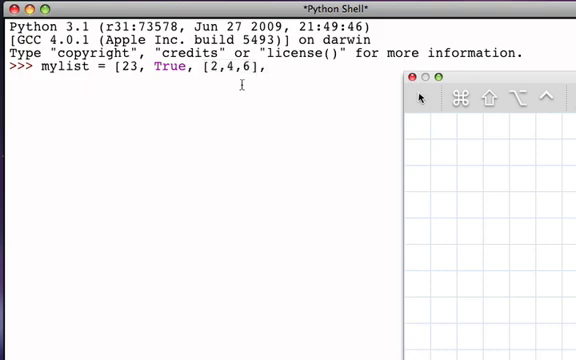
text("cat",)
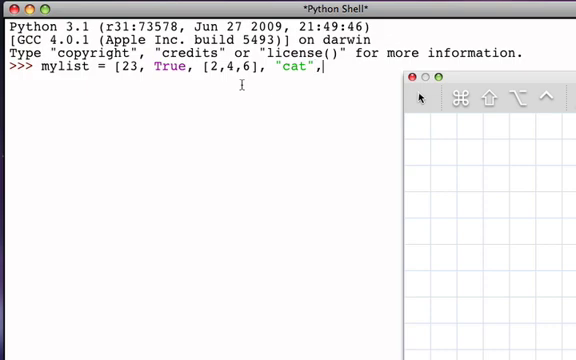
text(34.5])
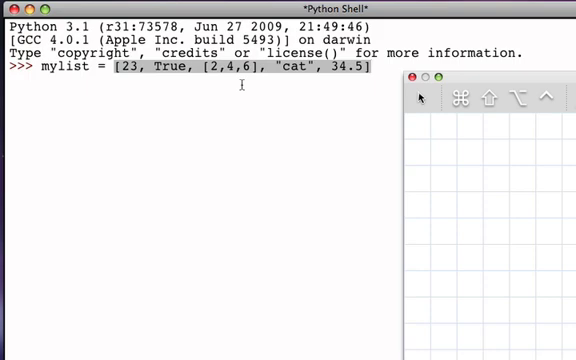
key(Return)
text(mylist)
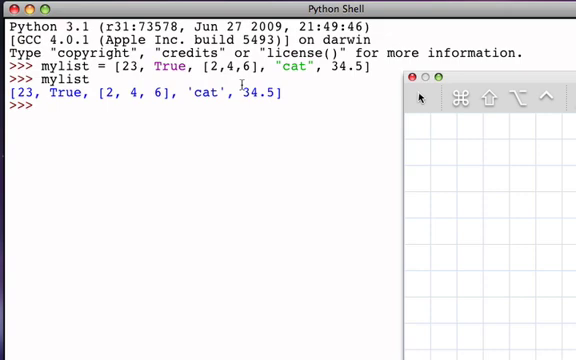
Step: Evaluate len(mylist), which returns 5
text(len)
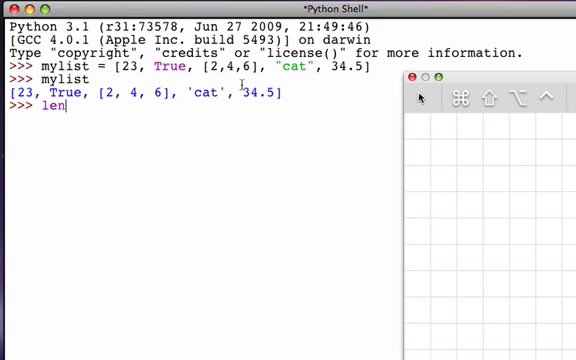
text((mylist)
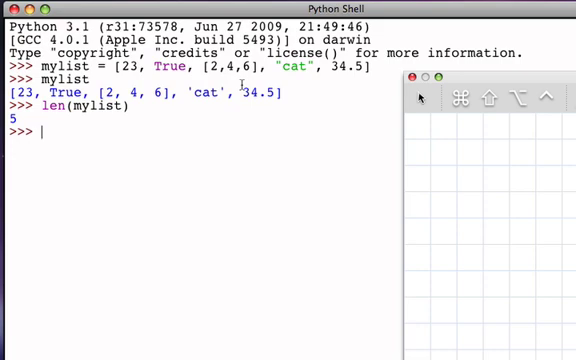
text(mylis)
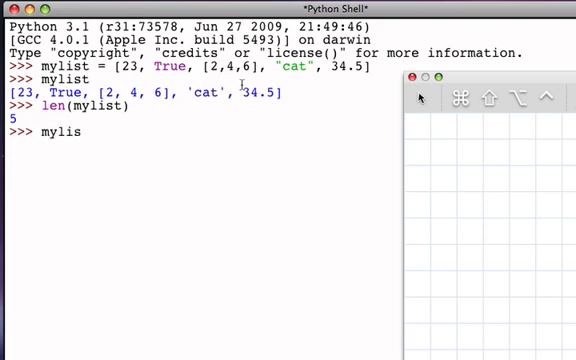
Step: Index mylist[0] to get 23 and mylist[2] to get [2, 4, 6]
text(t[0])
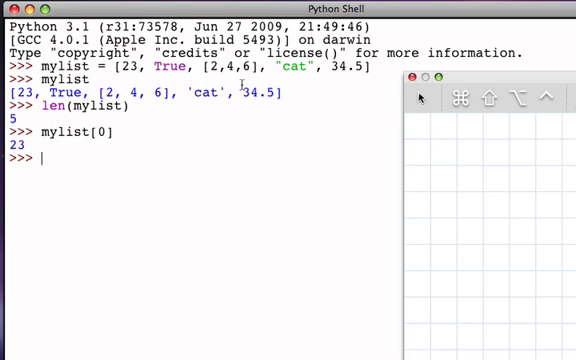
text(mylist[)
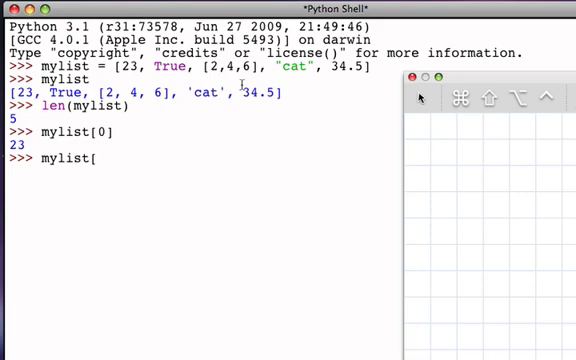
text(2])
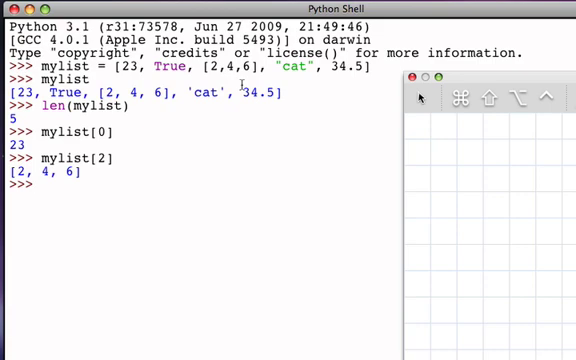
text(mylist[)
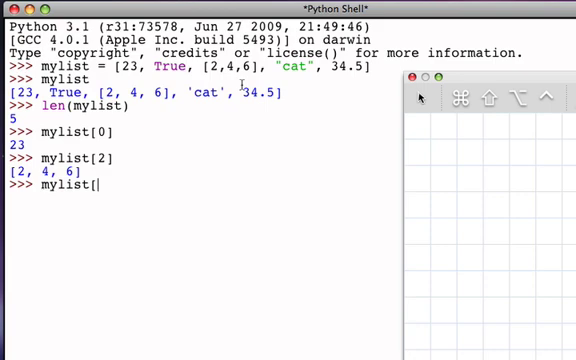
Step: Slice mylist[1:4] to get [True, [2, 4, 6], 'cat']
text(1:)
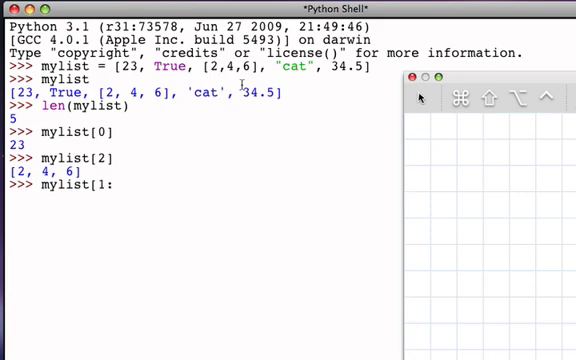
text(:)
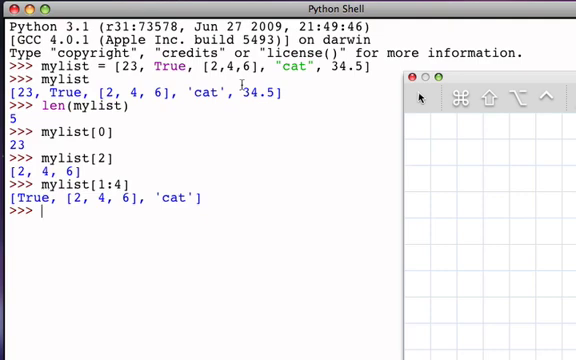
Step: Evaluate mylist[2][0] to reach inside the sublist and get 2
text(my)
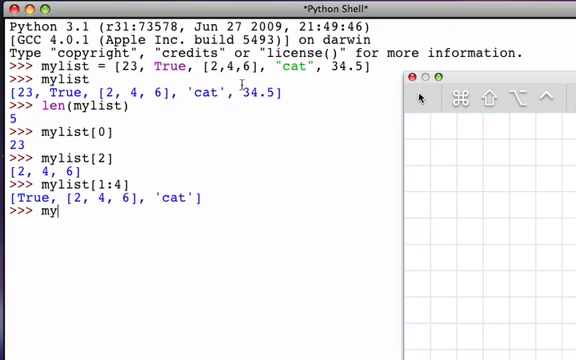
text(list[)
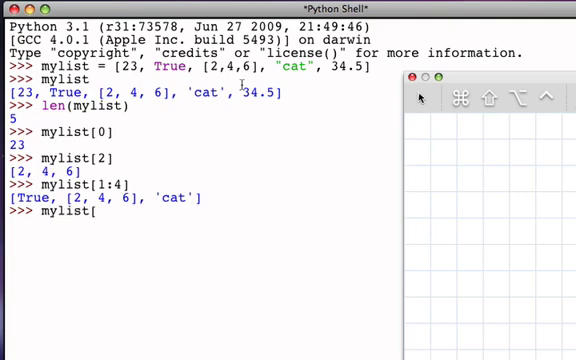
text(2])
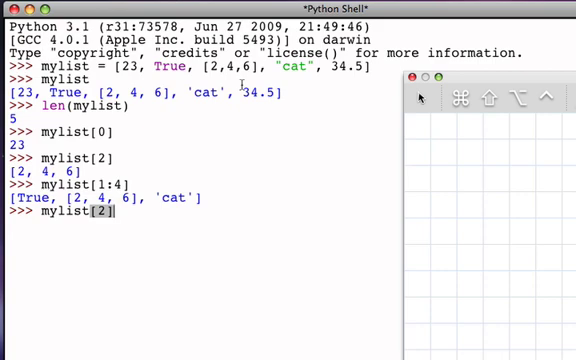
text([)
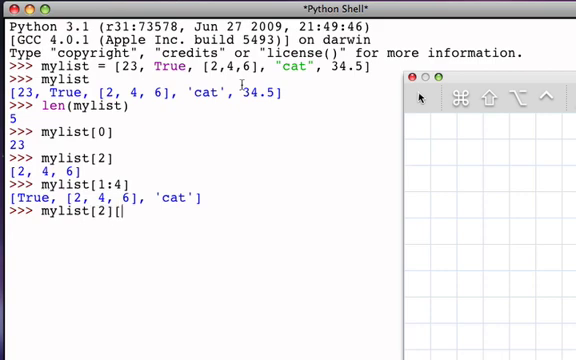
text(0])
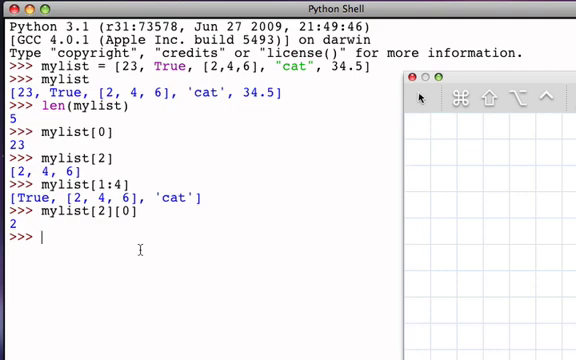
Step: Evaluate mylist[3] for 'cat' and mylist[3][0] for its first letter 'c'
text(mylist[3])
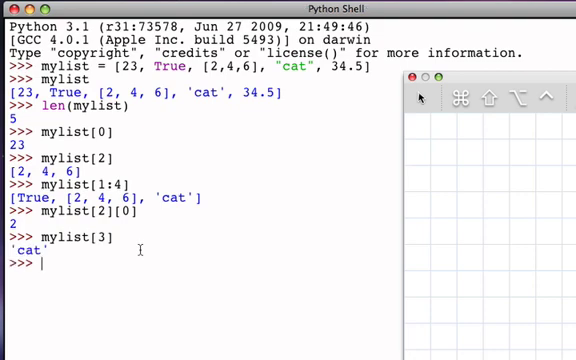
text(mylist[3])
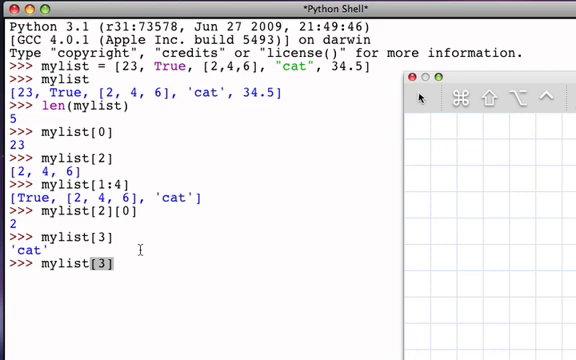
text([0])
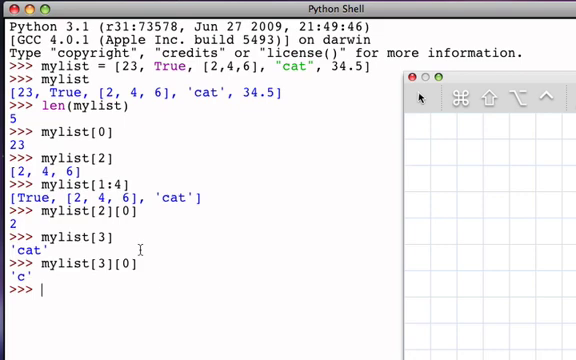
Step: Define wordlist = ["cat", "dog", "house"]
text(wordis)
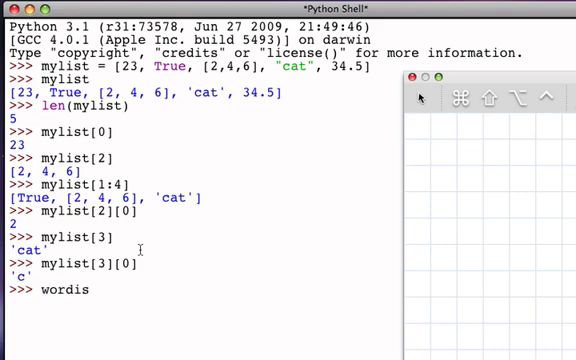
text(list)
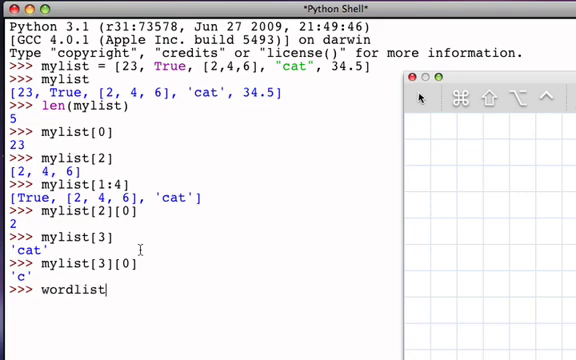
text(=[)
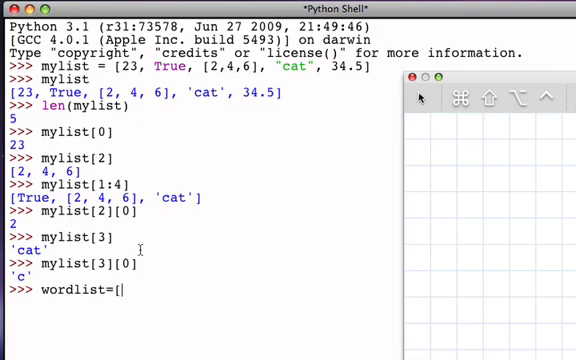
text("cat)
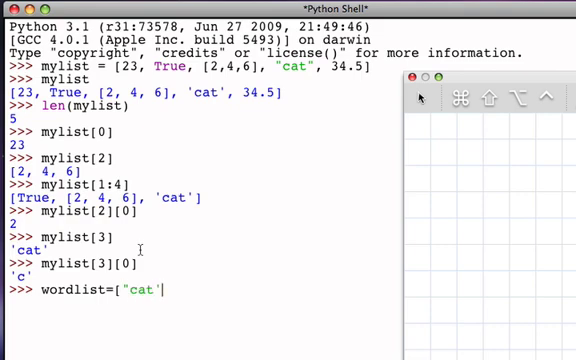
text(,)
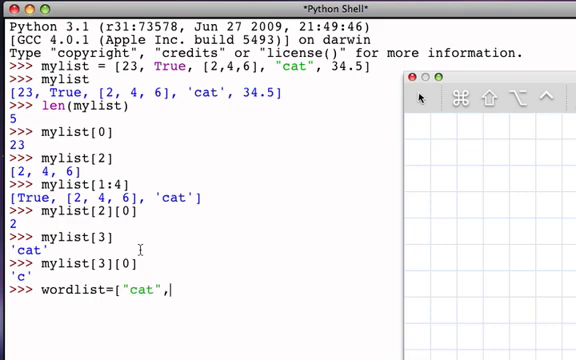
text("dog")
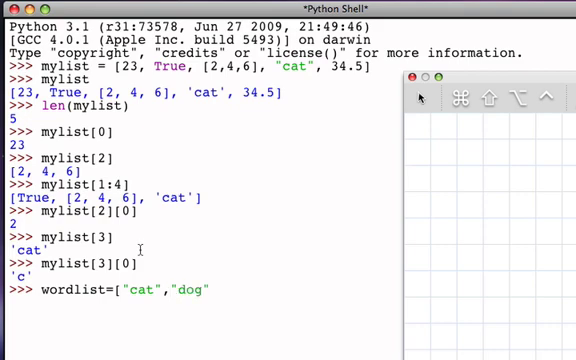
text(,")
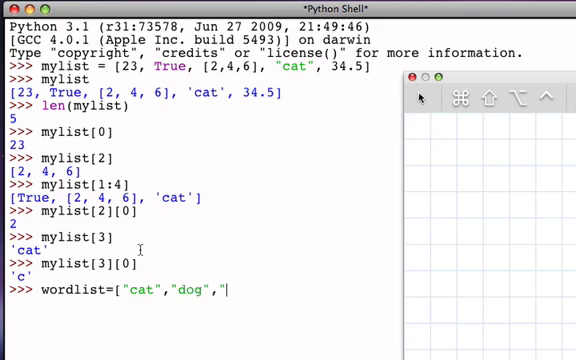
text("house"])
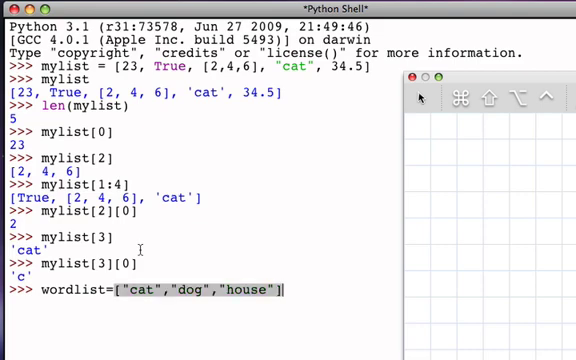
Step: Evaluate wordlist[0][0] to get the first word's first letter 'c'
text(wo)
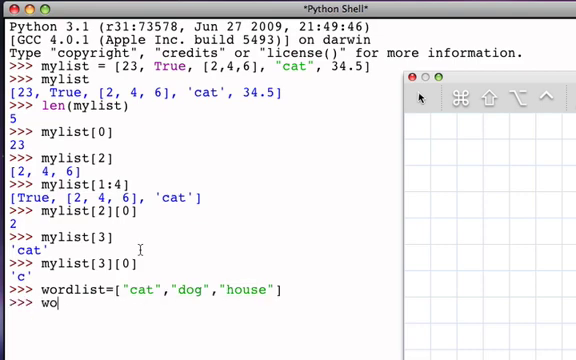
text(rdlist)
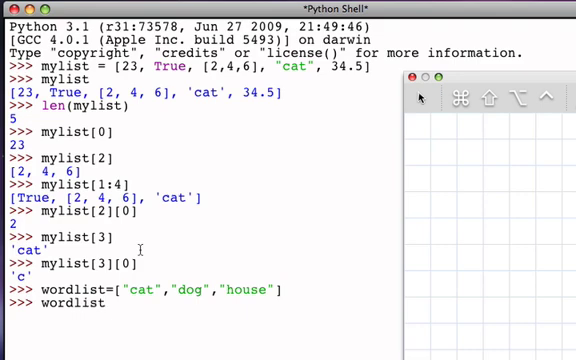
text([)
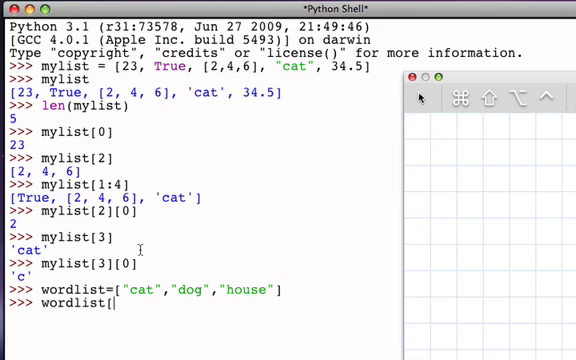
text(0])
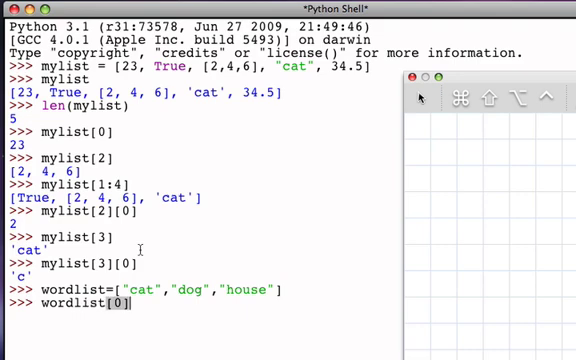
text([0)
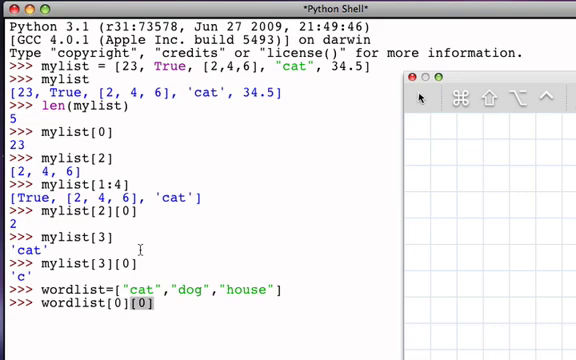
key(Return)
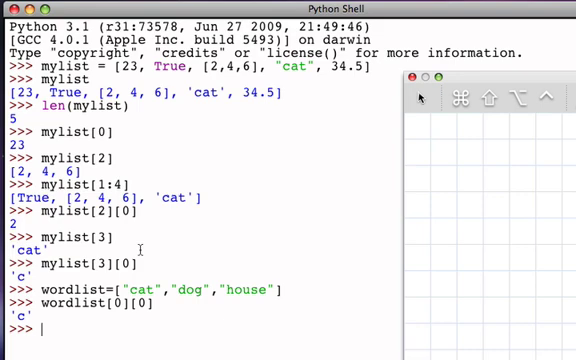